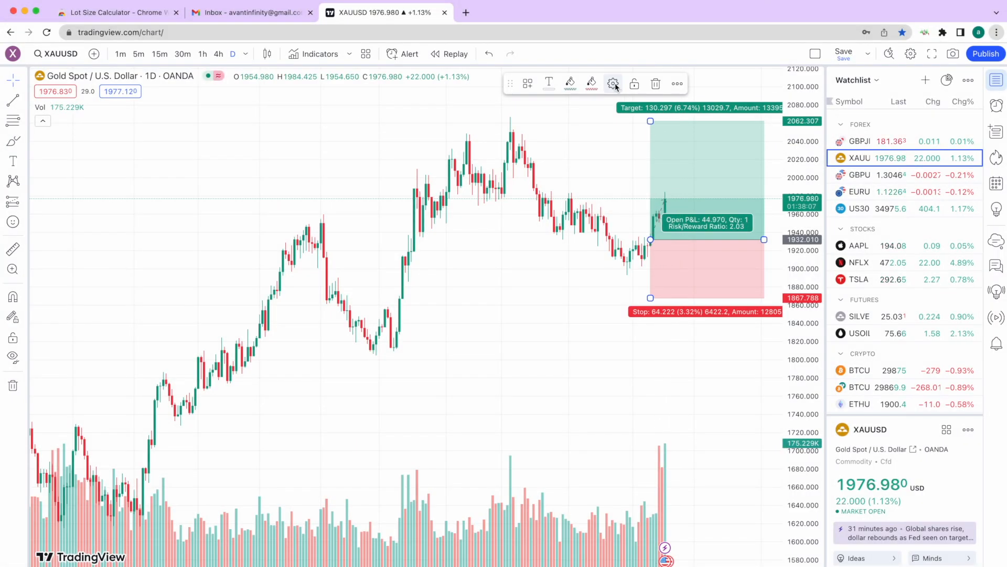
Enter an account size of 10000 in the gold trade's Long Position settings
left_click(614, 83)
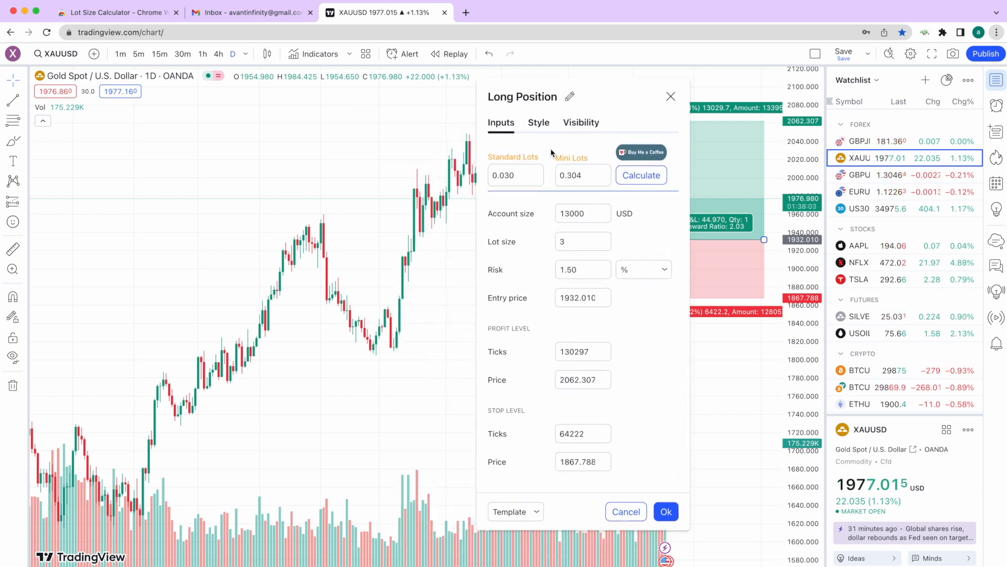
mouse_move(560, 226)
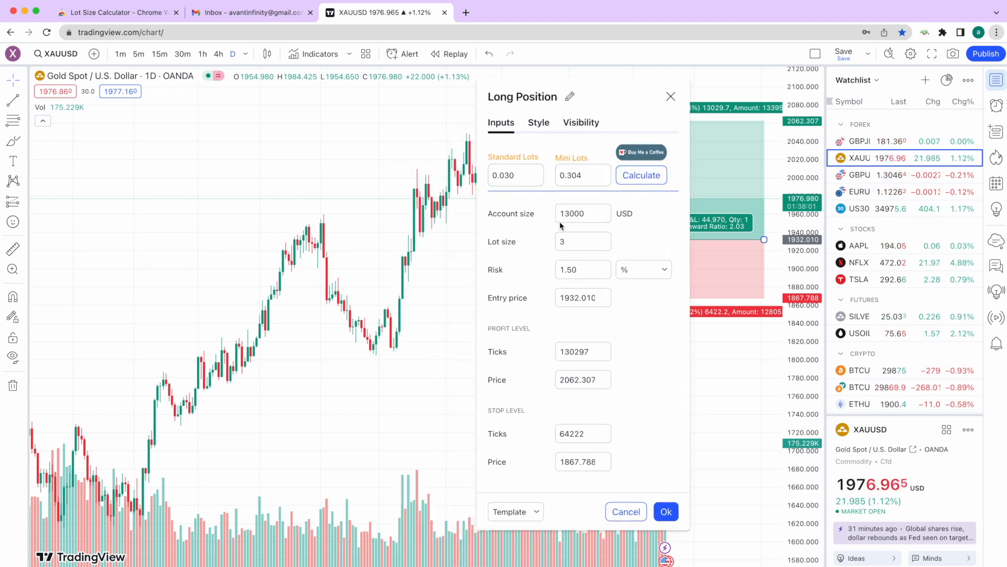
left_click(583, 213)
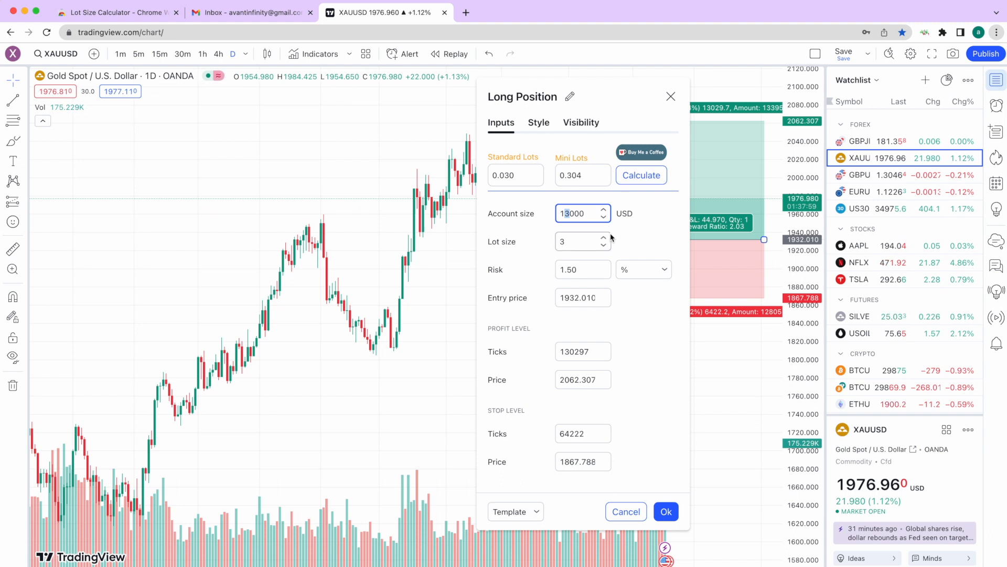
type("10000")
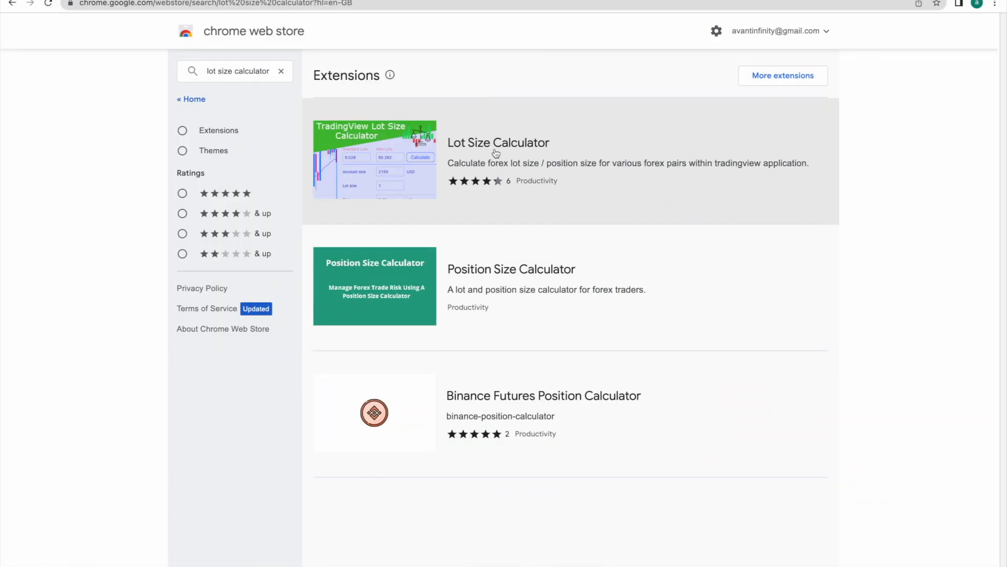
Add the Lot Size Calculator extension to Chrome and confirm the install
left_click(498, 143)
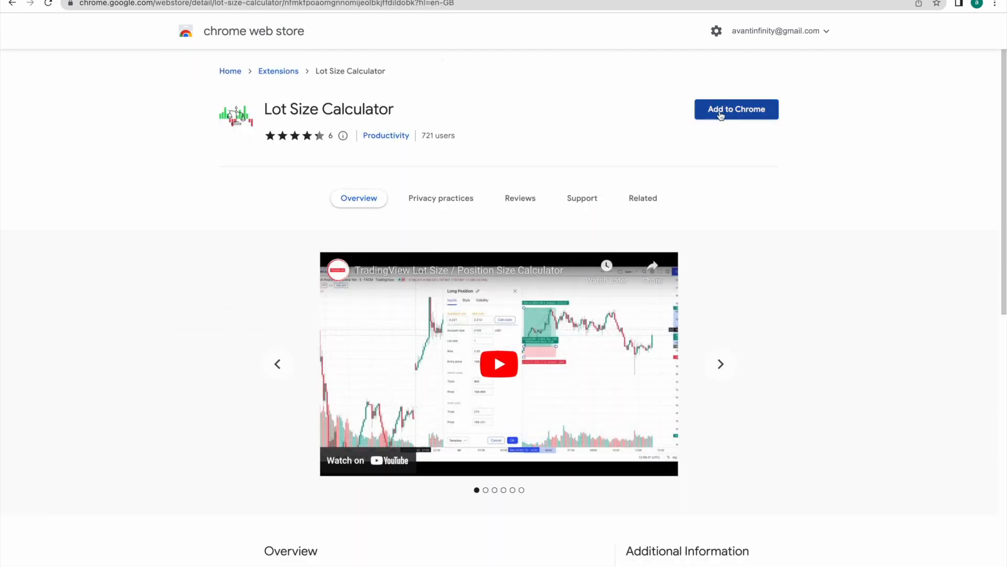
left_click(737, 109)
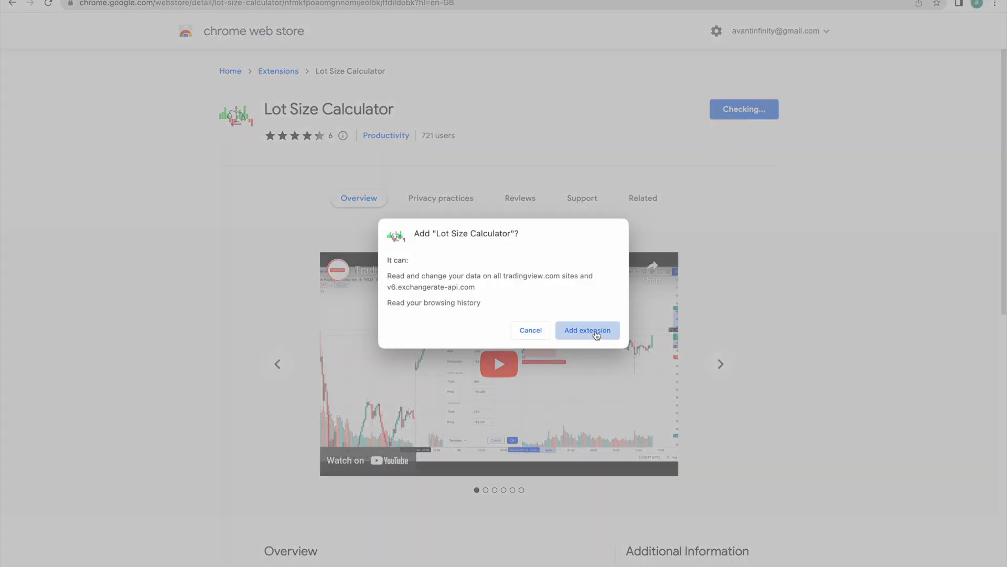
left_click(588, 329)
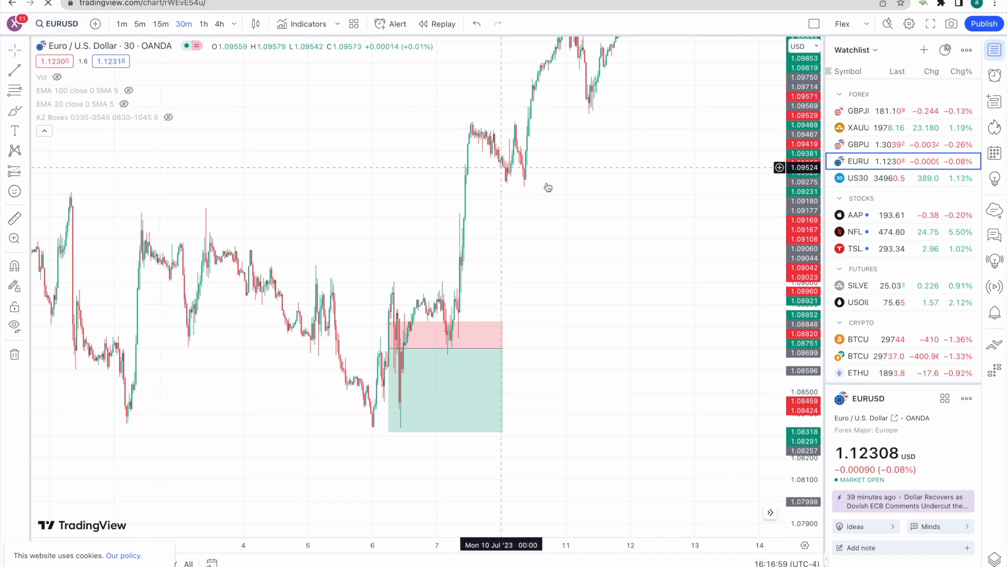
Switch the chart to GBPJPY and drag the Long Position tool's level upward
left_click(858, 111)
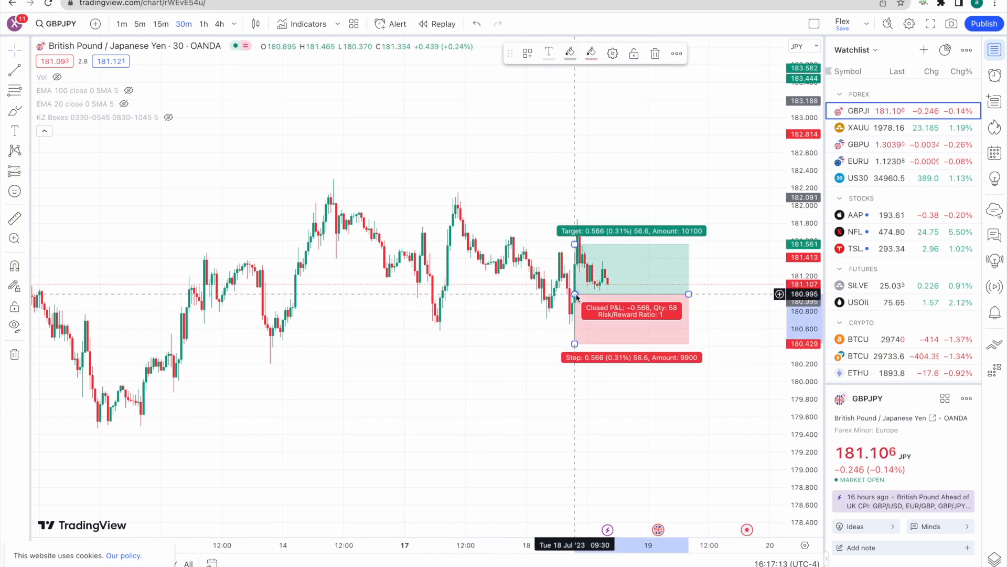
left_click_drag(574, 246, 574, 140)
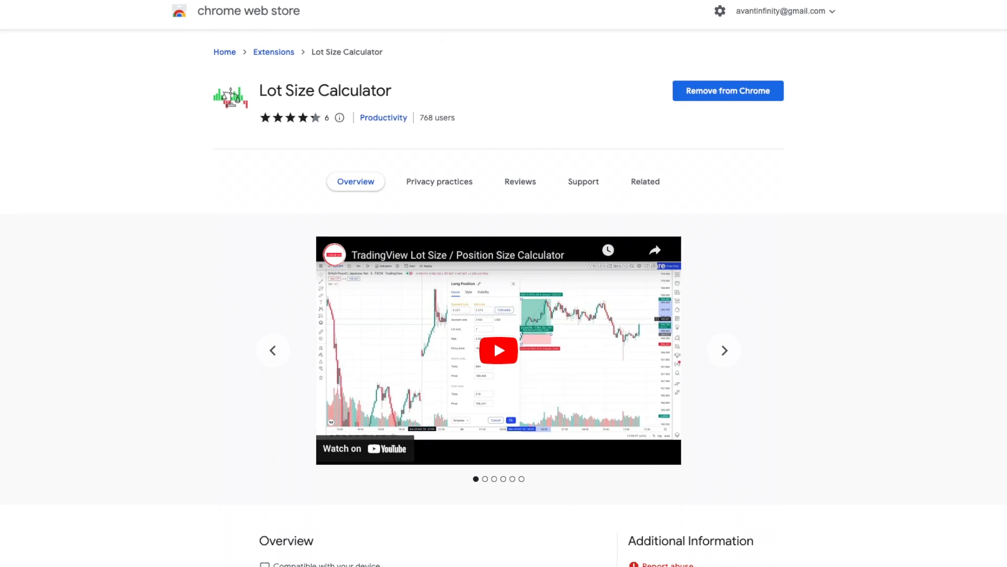
Scroll the Lot Size Calculator store listing, which now offers Remove from Chrome
scroll("down", 3)
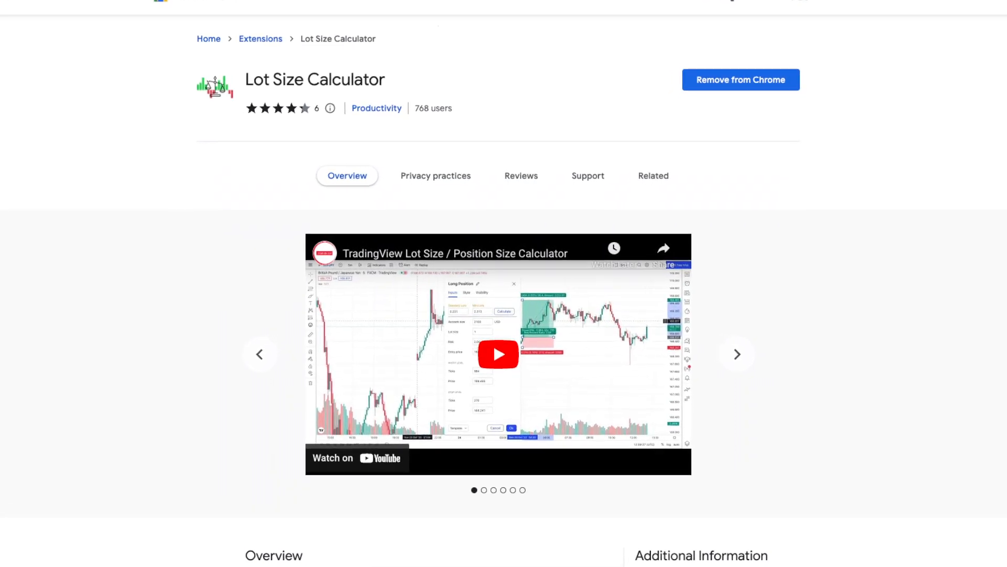
left_click(497, 353)
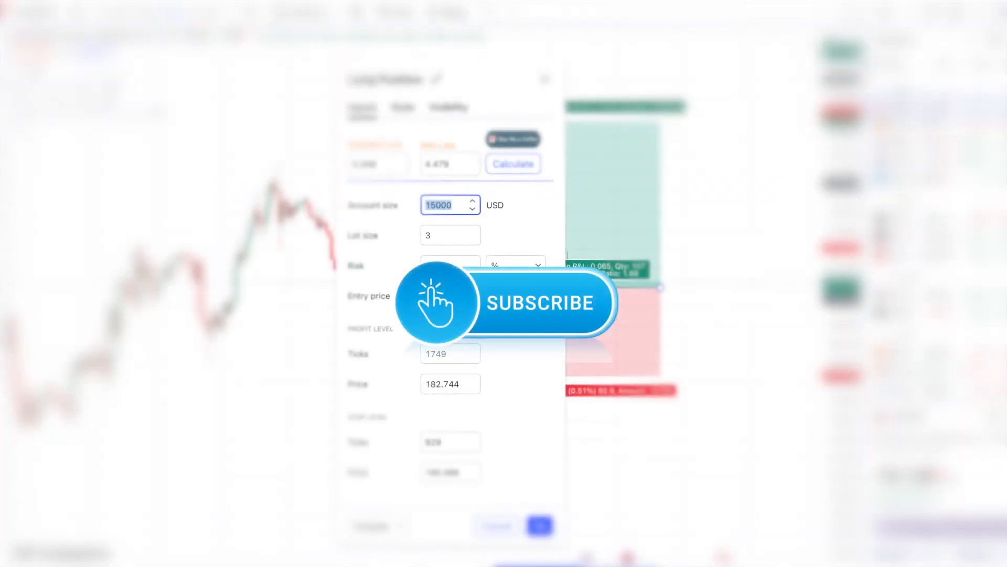